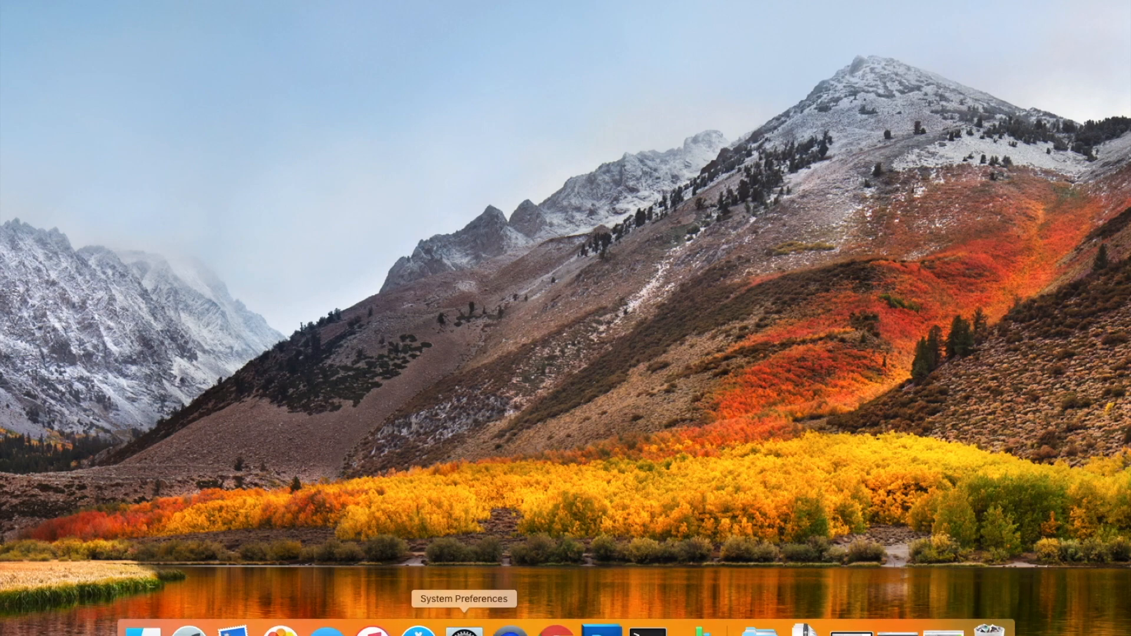
Launch System Preferences from the Dock to show the full grid of preference panes.
{"action": "left_click", "coordinate": [463, 629]}
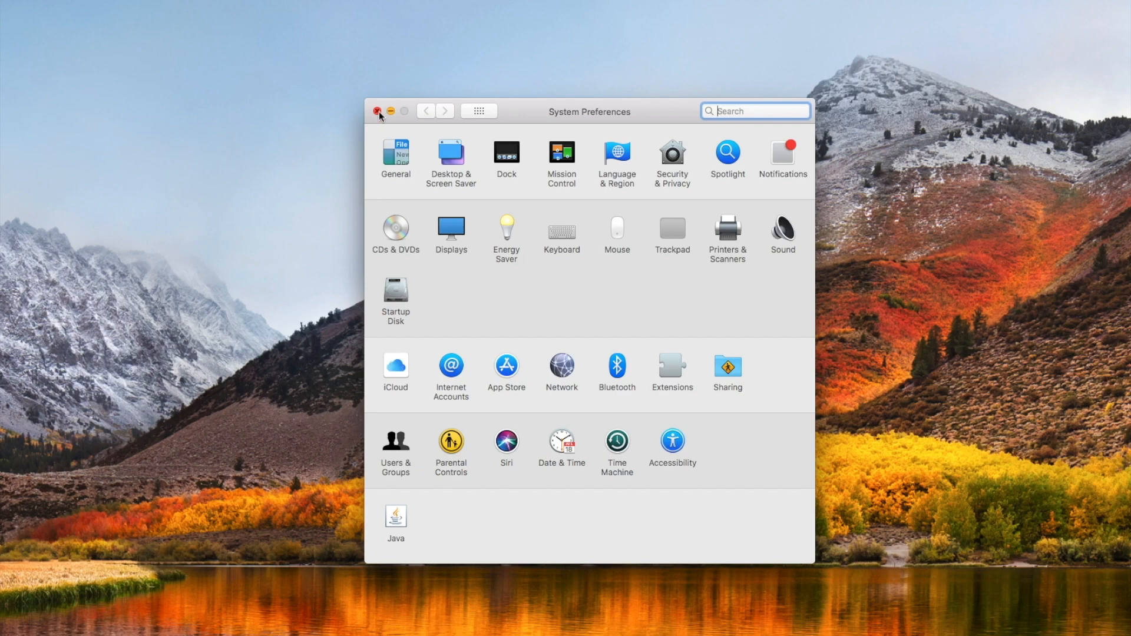
{"action": "left_click", "coordinate": [11, 6]}
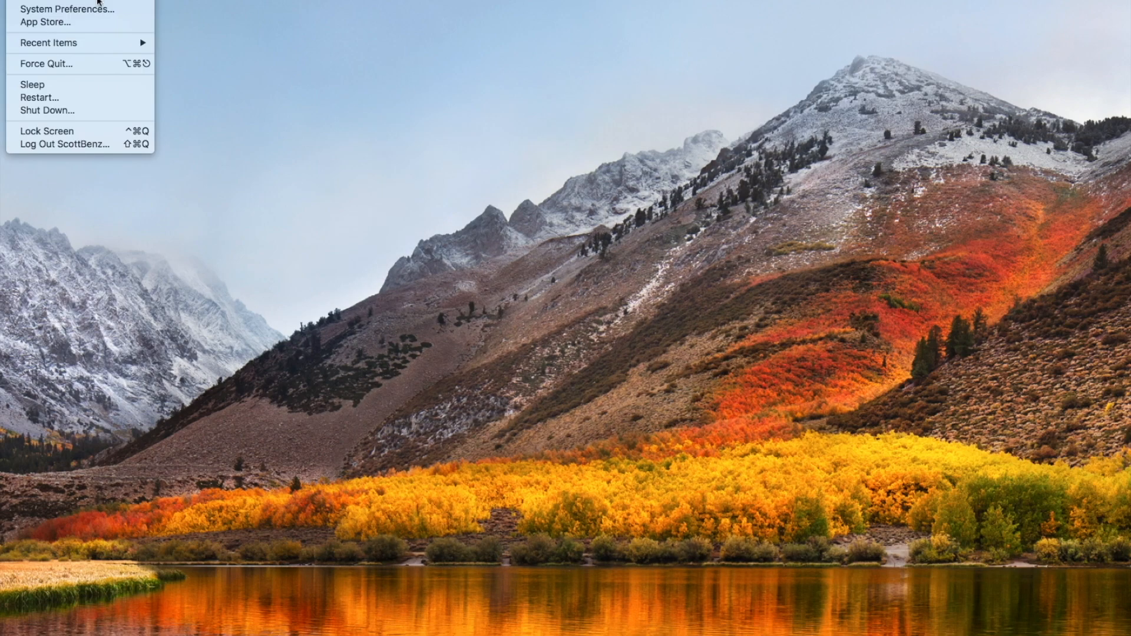
{"action": "mouse_move", "coordinate": [68, 8]}
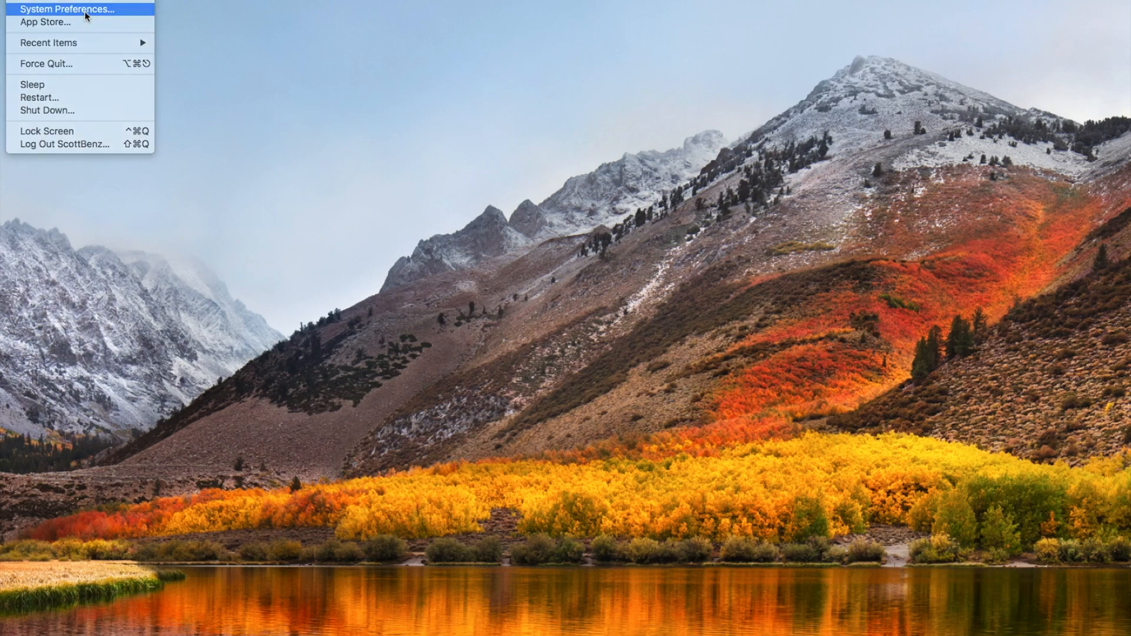
{"action": "left_click", "coordinate": [68, 8]}
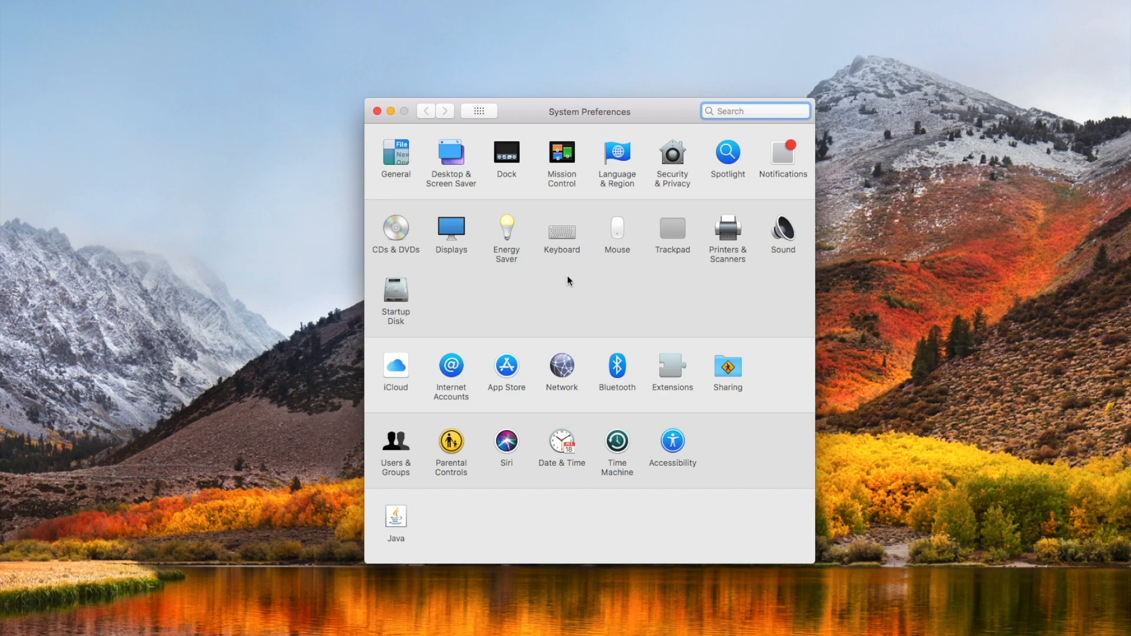
{"action": "mouse_move", "coordinate": [644, 413]}
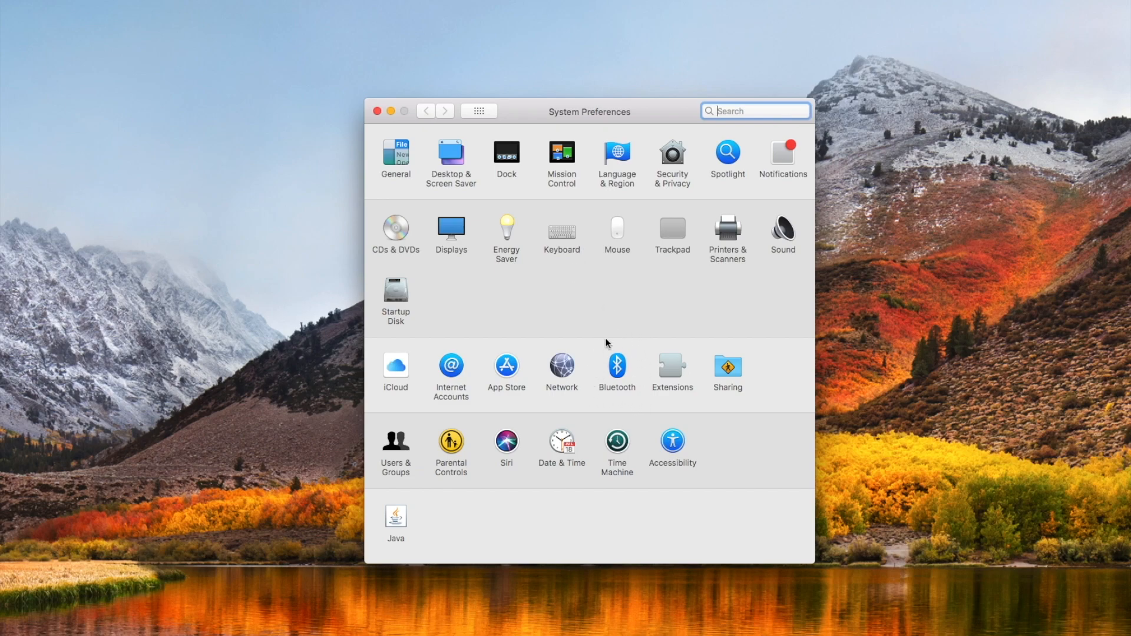
Show the Bluetooth pane, where Bluetooth is off and Magic Mouse 2 and ES-T60 are not connected.
{"action": "left_click", "coordinate": [617, 367]}
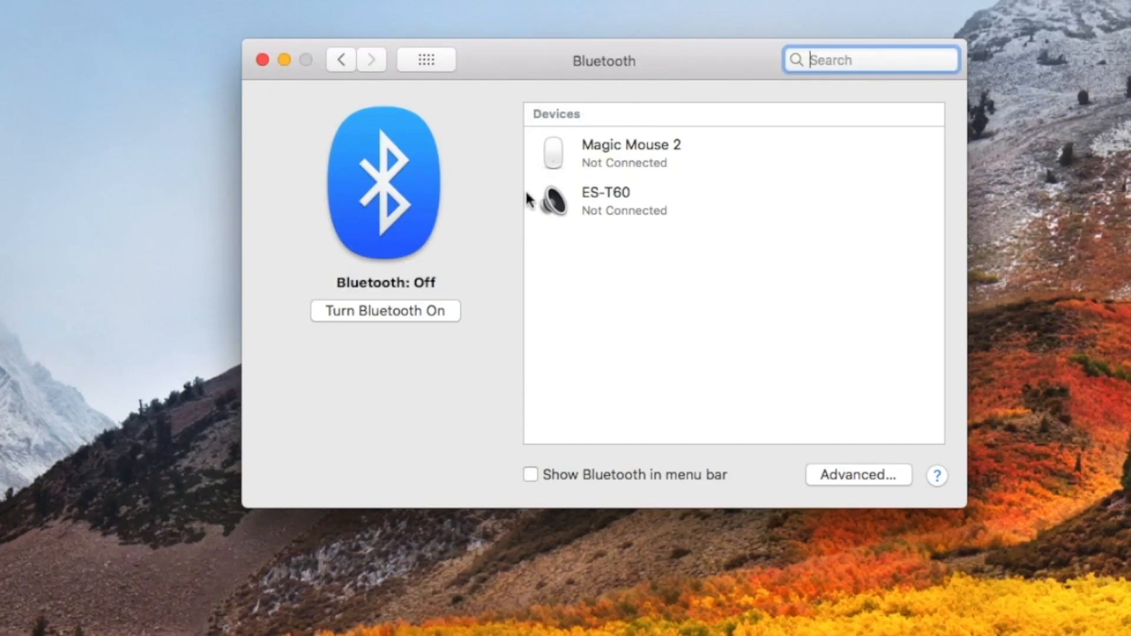
{"action": "mouse_move", "coordinate": [651, 230]}
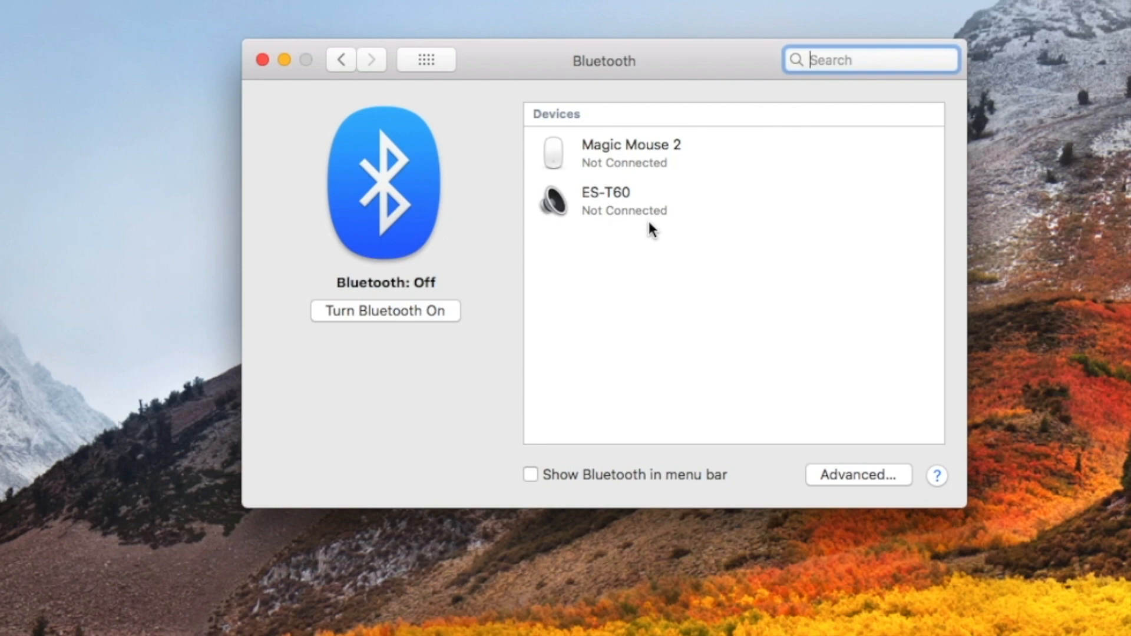
{"action": "mouse_move", "coordinate": [533, 210]}
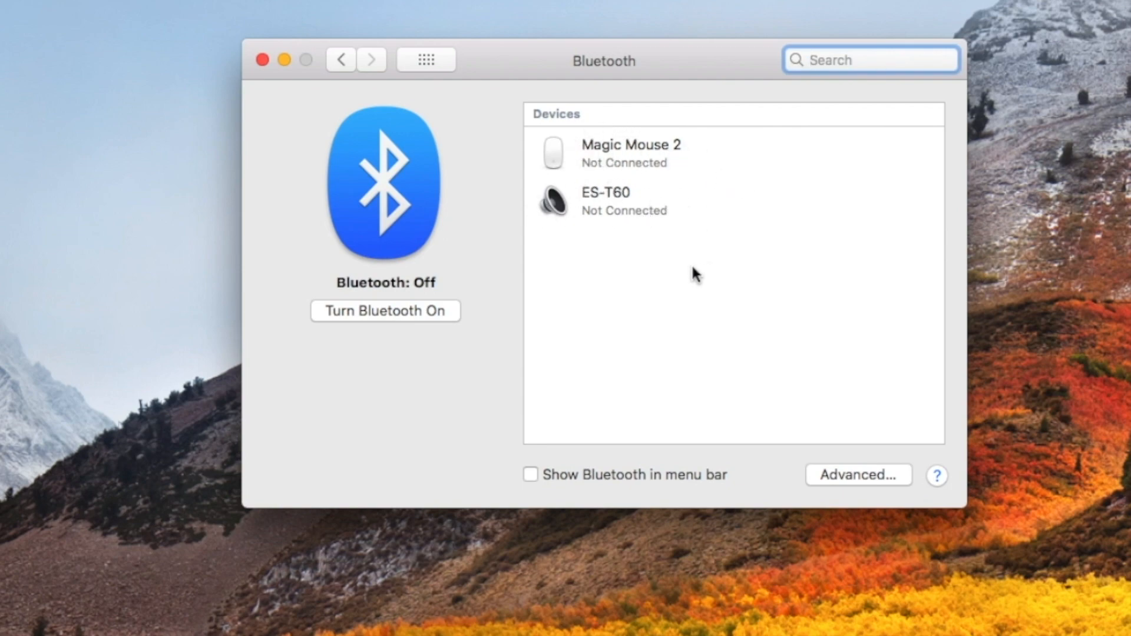
{"action": "mouse_move", "coordinate": [330, 302]}
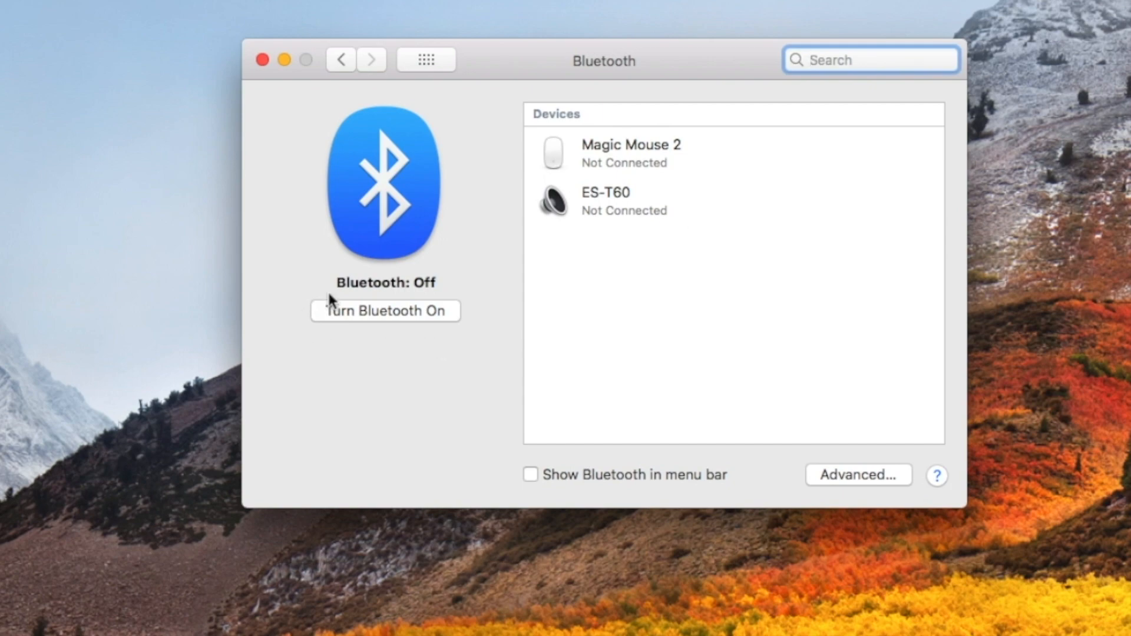
Turn Bluetooth on so the Mac becomes discoverable and searches for nearby devices.
{"action": "left_click", "coordinate": [384, 311]}
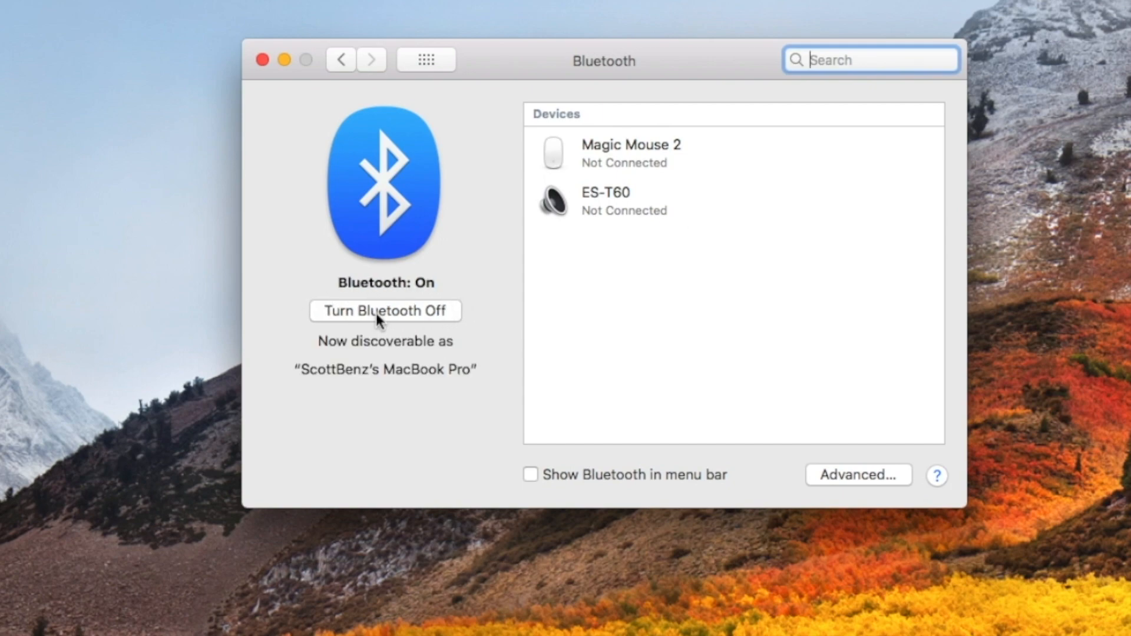
{"action": "mouse_move", "coordinate": [426, 423]}
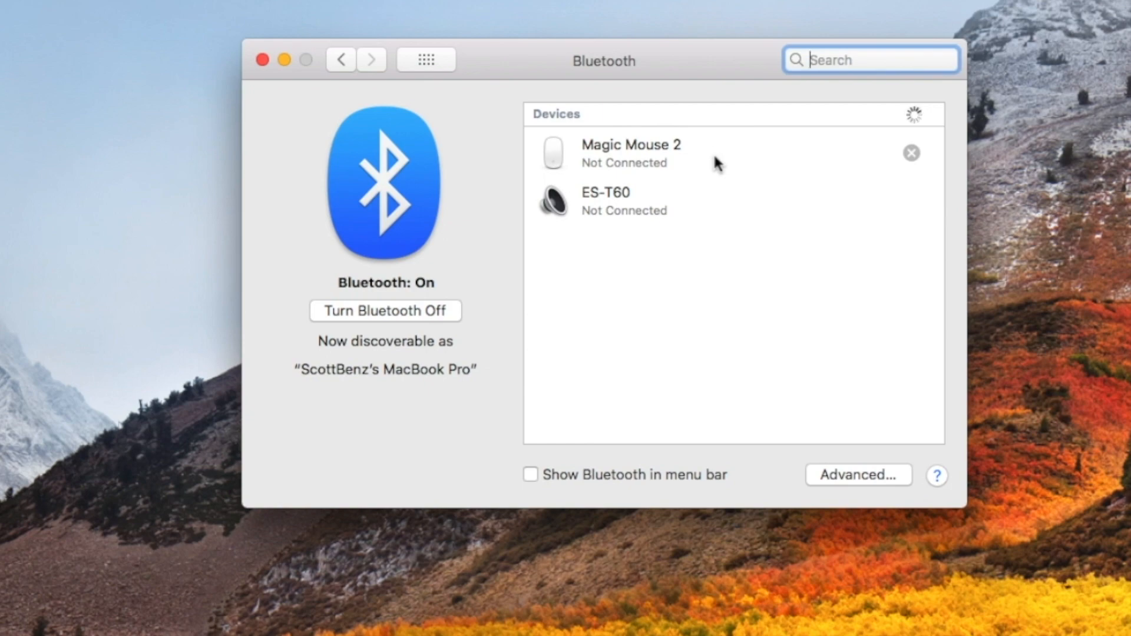
{"action": "mouse_move", "coordinate": [584, 245]}
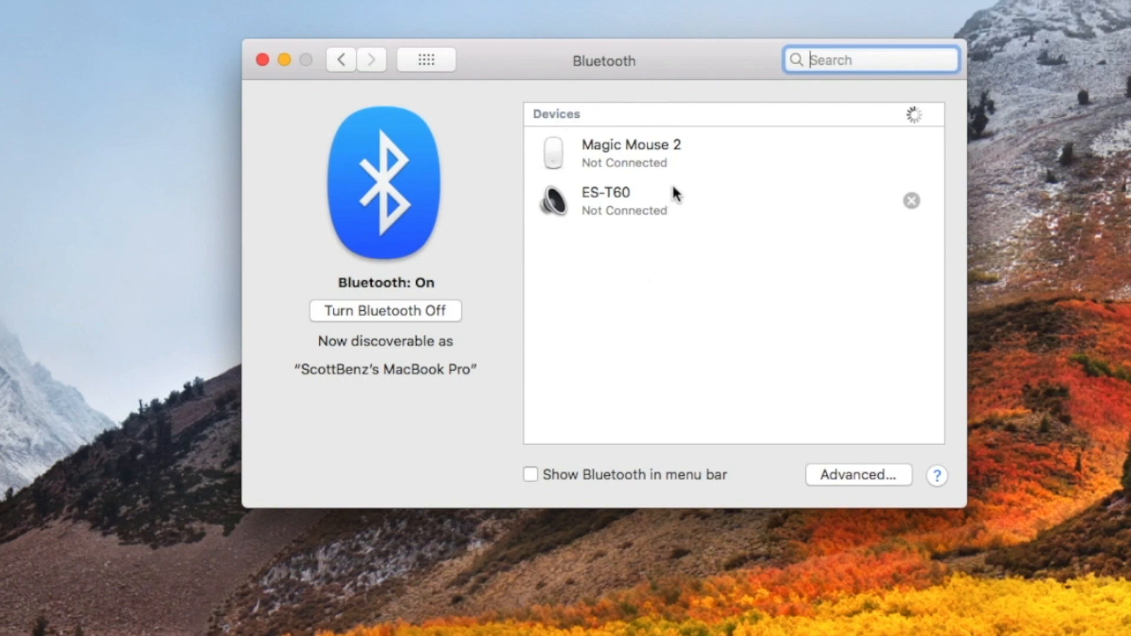
{"action": "mouse_move", "coordinate": [740, 319]}
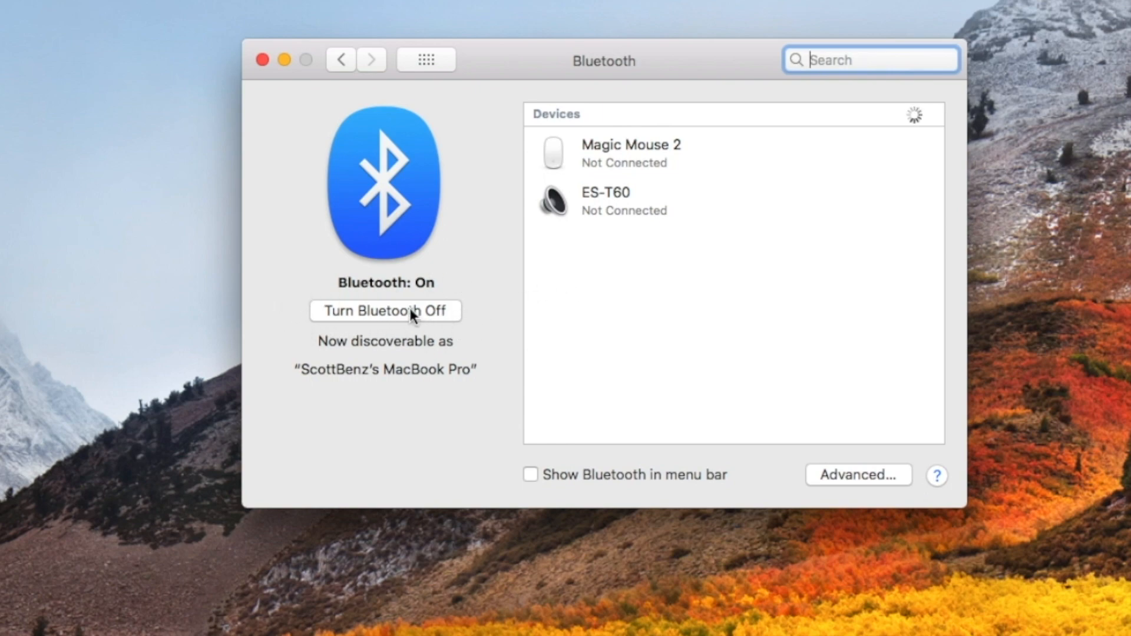
Turn Bluetooth back off so the Mac is no longer discoverable.
{"action": "left_click", "coordinate": [385, 311]}
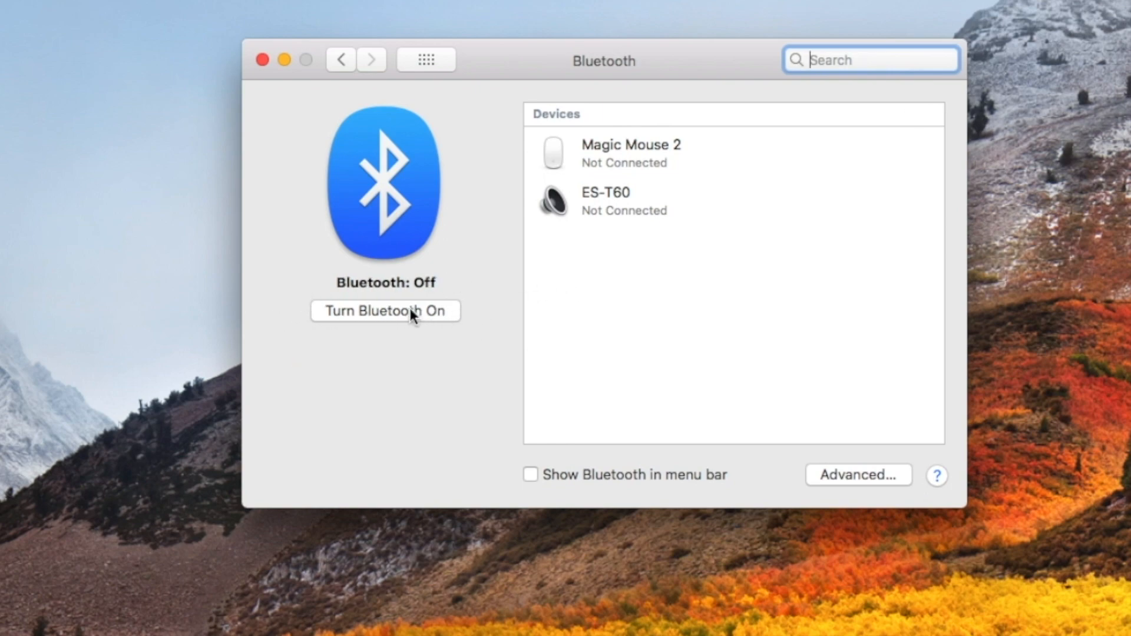
{"action": "mouse_move", "coordinate": [517, 376]}
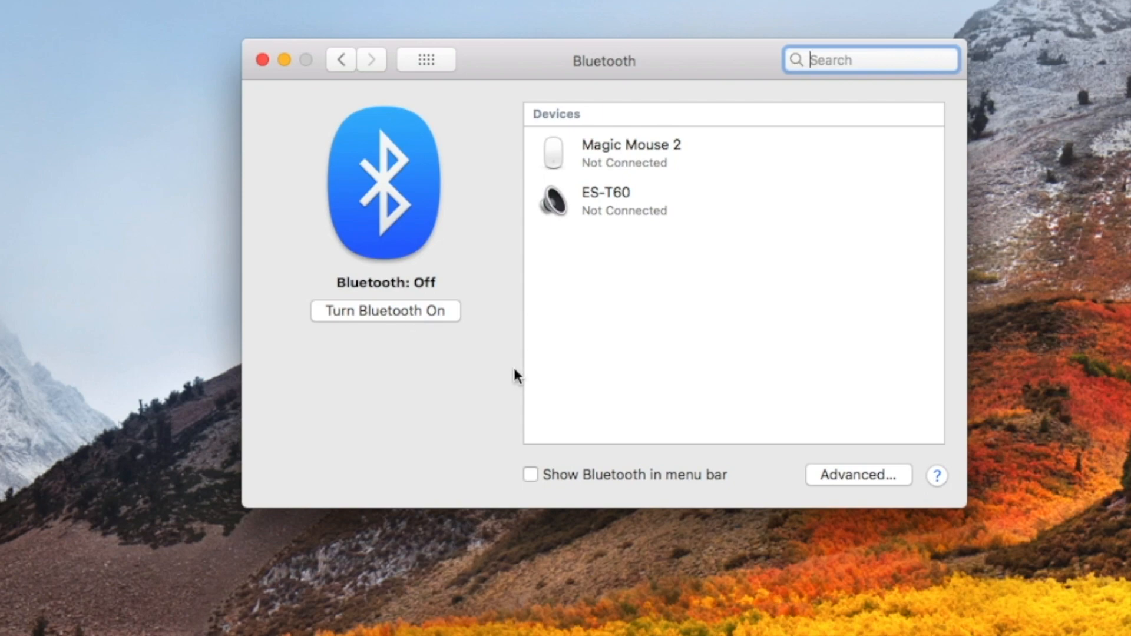